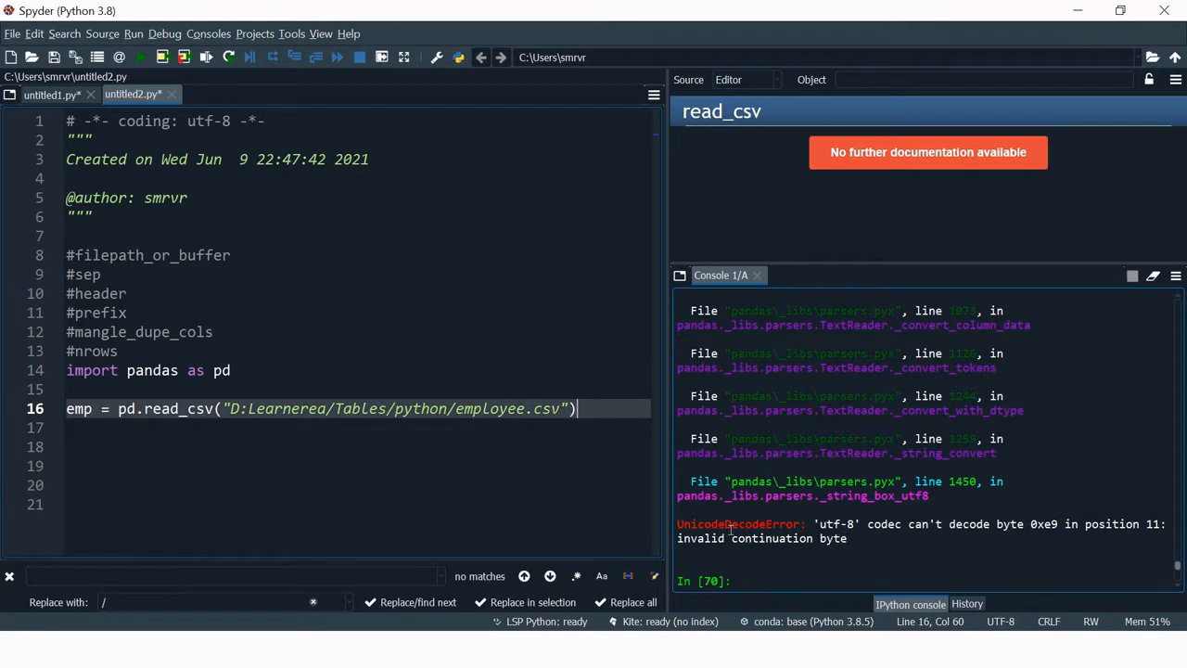
Add engine='python' as a new argument line in pd.read_csv after noting the UnicodeDecodeError.
{"action": "double_click", "coordinate": [738, 523]}
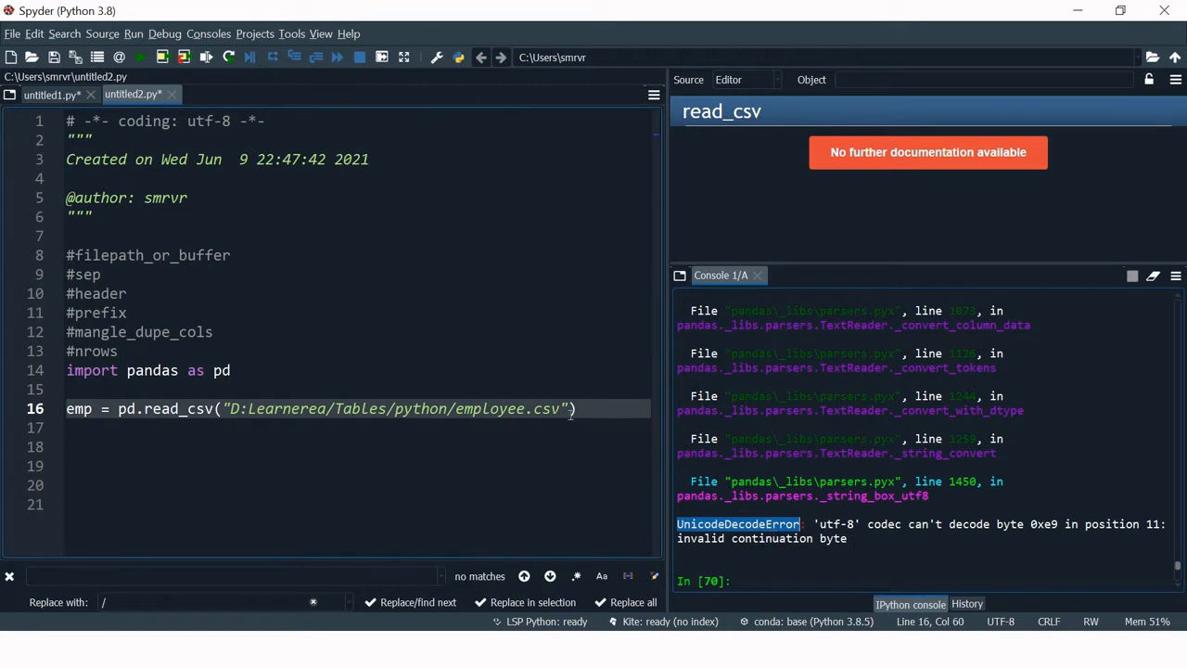
{"action": "key", "text": "Enter"}
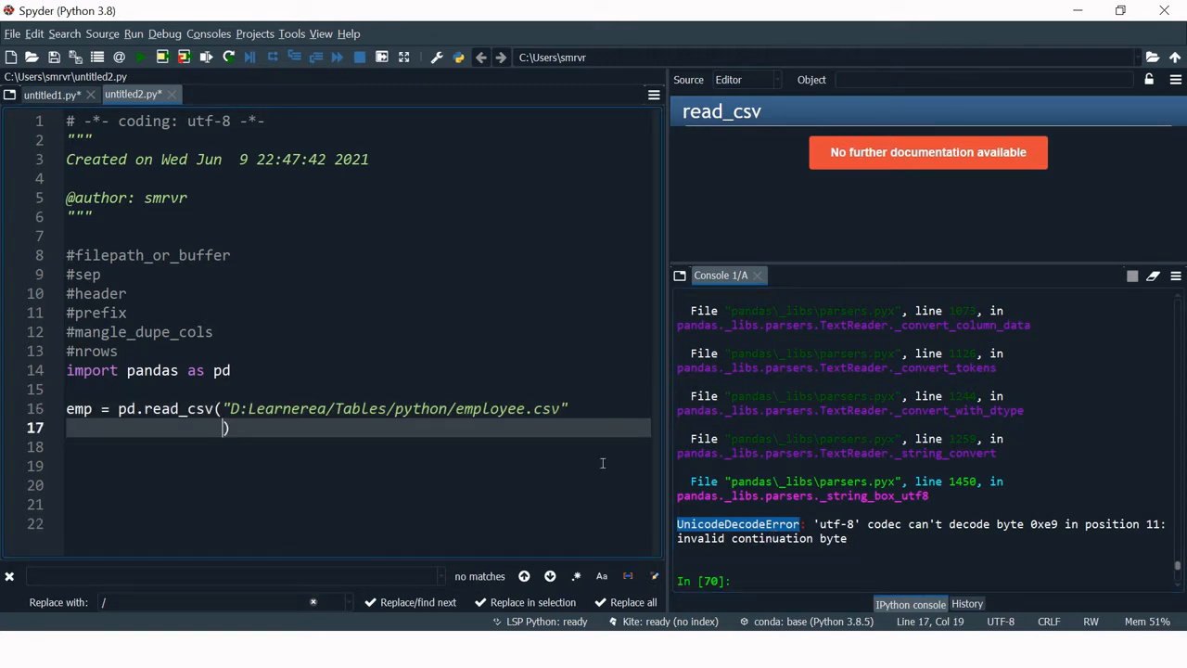
{"action": "type", "text": ",engine"}
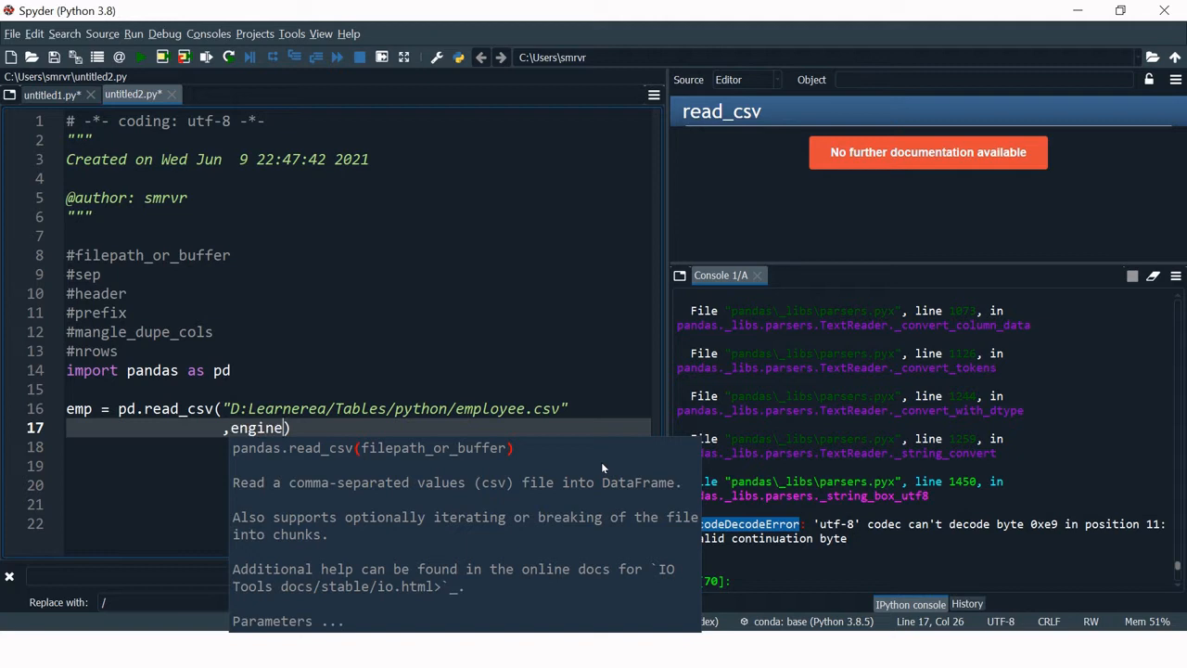
{"action": "type", "text": "=..."}
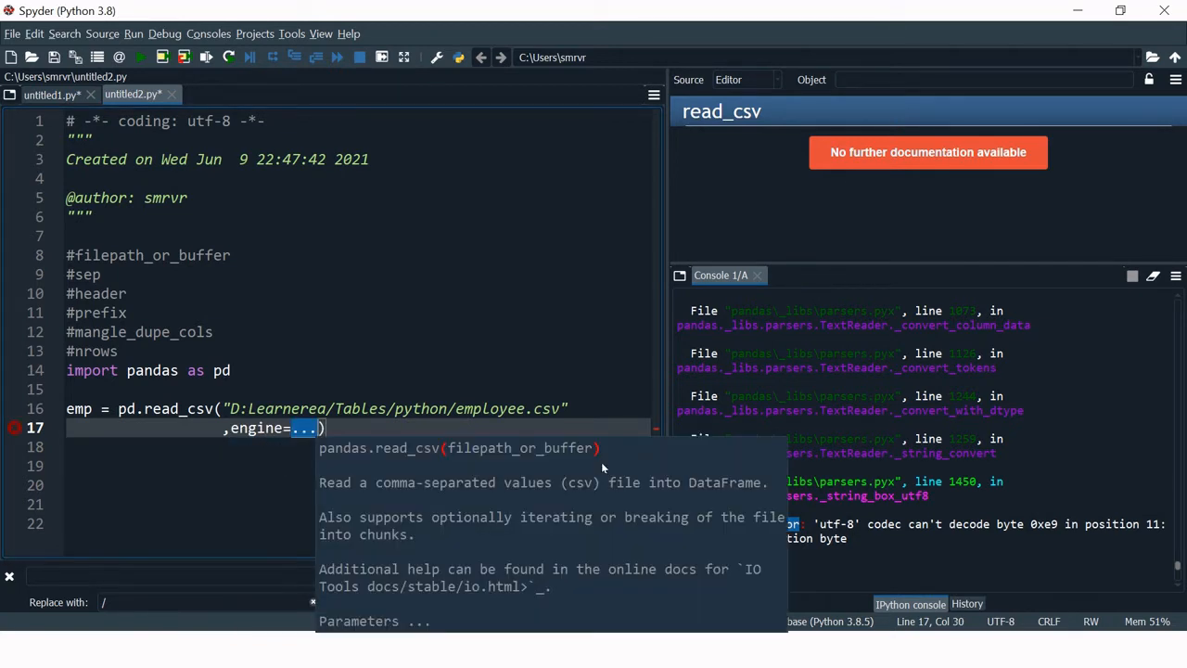
{"action": "type", "text": "python'"}
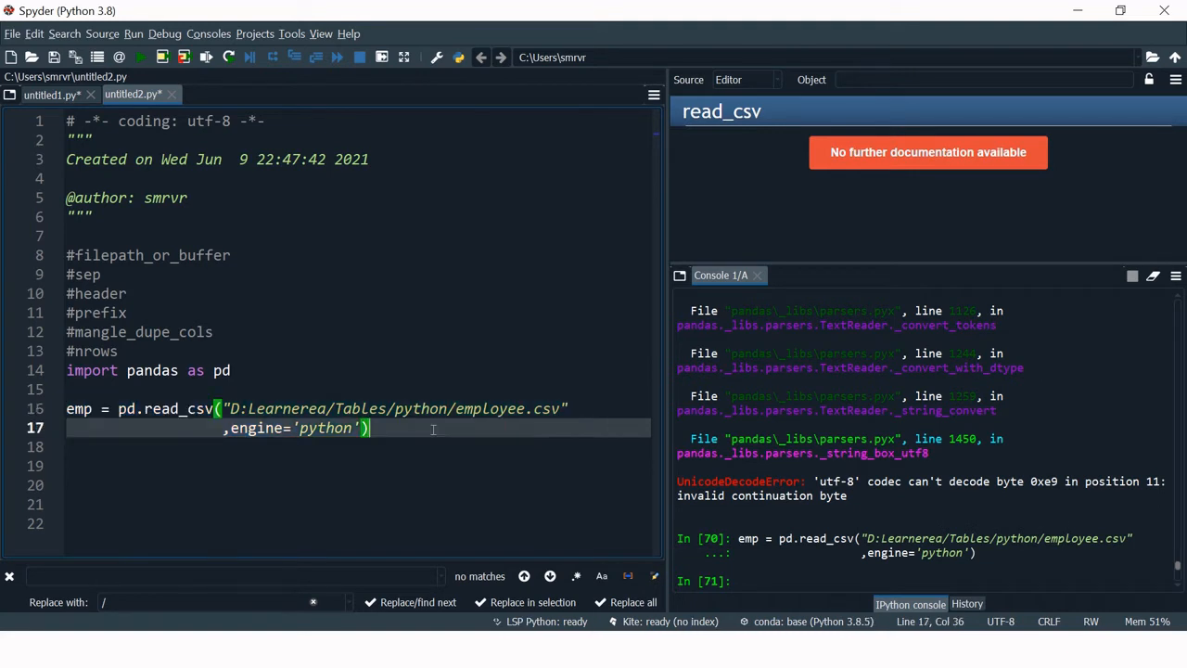
{"action": "key", "text": "Enter"}
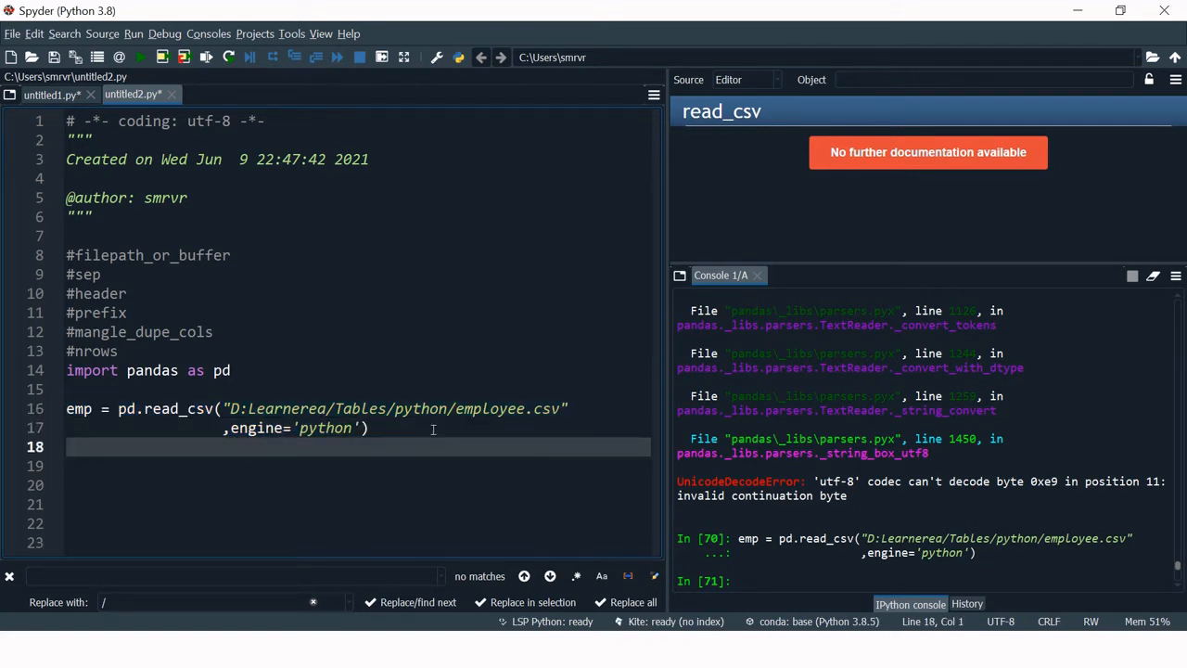
Run emp.shape and emp.head(10) to show the (99, 4) size and first ten rows.
{"action": "type", "text": "emp.shape"}
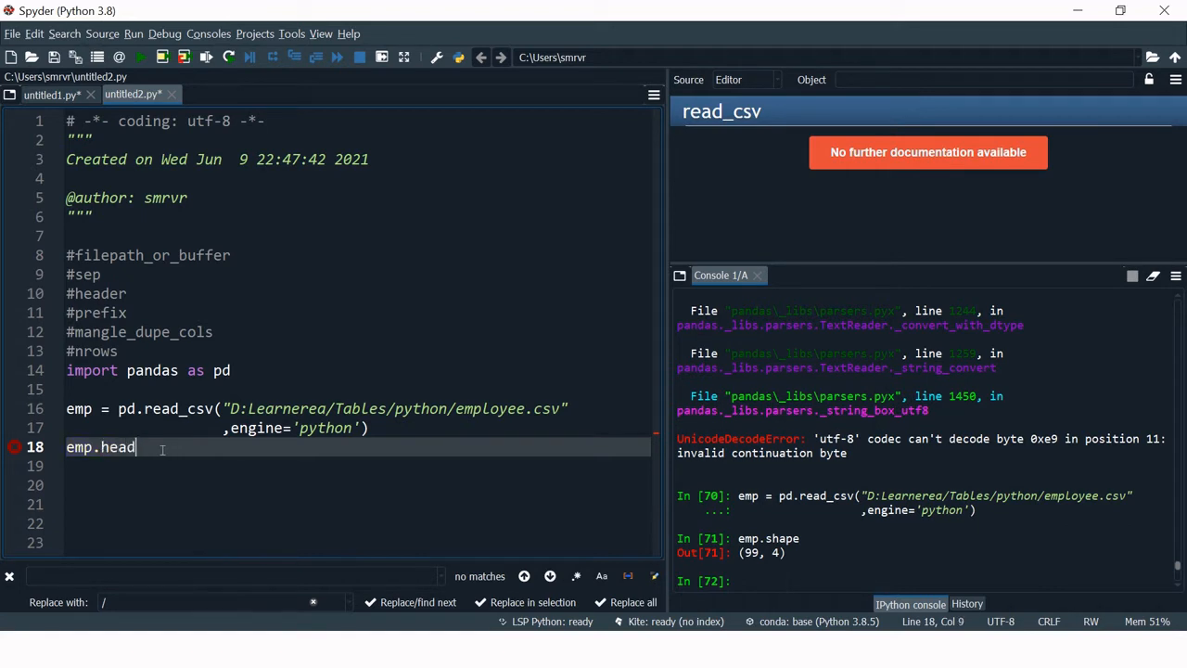
{"action": "type", "text": "()"}
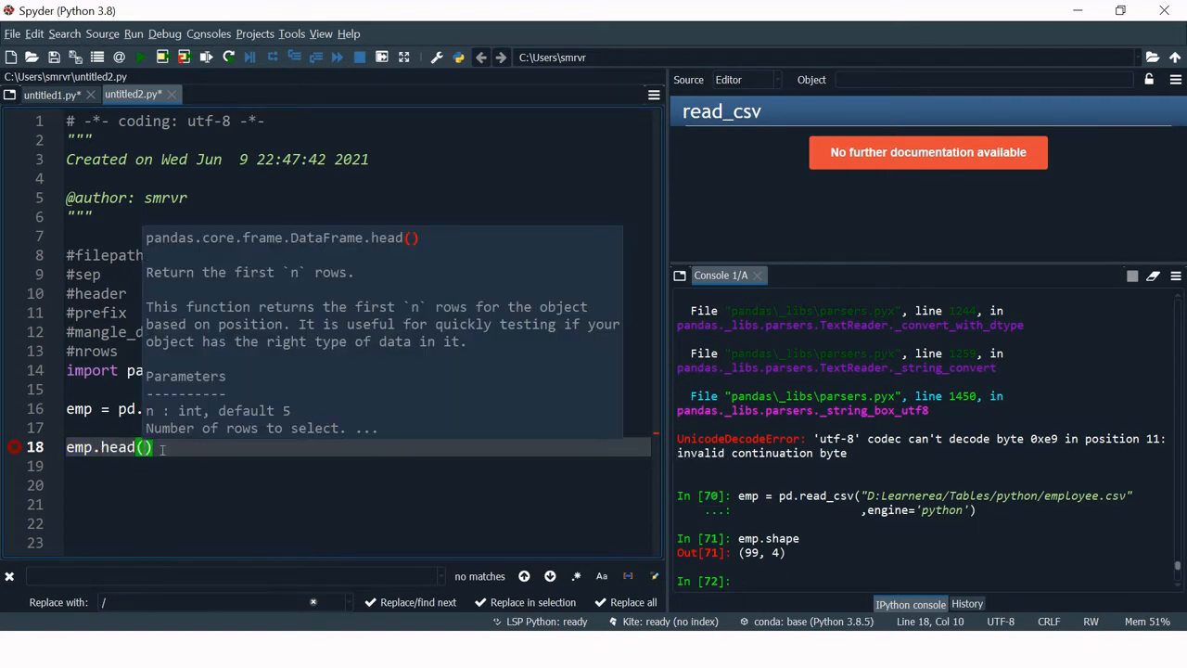
{"action": "type", "text": "10"}
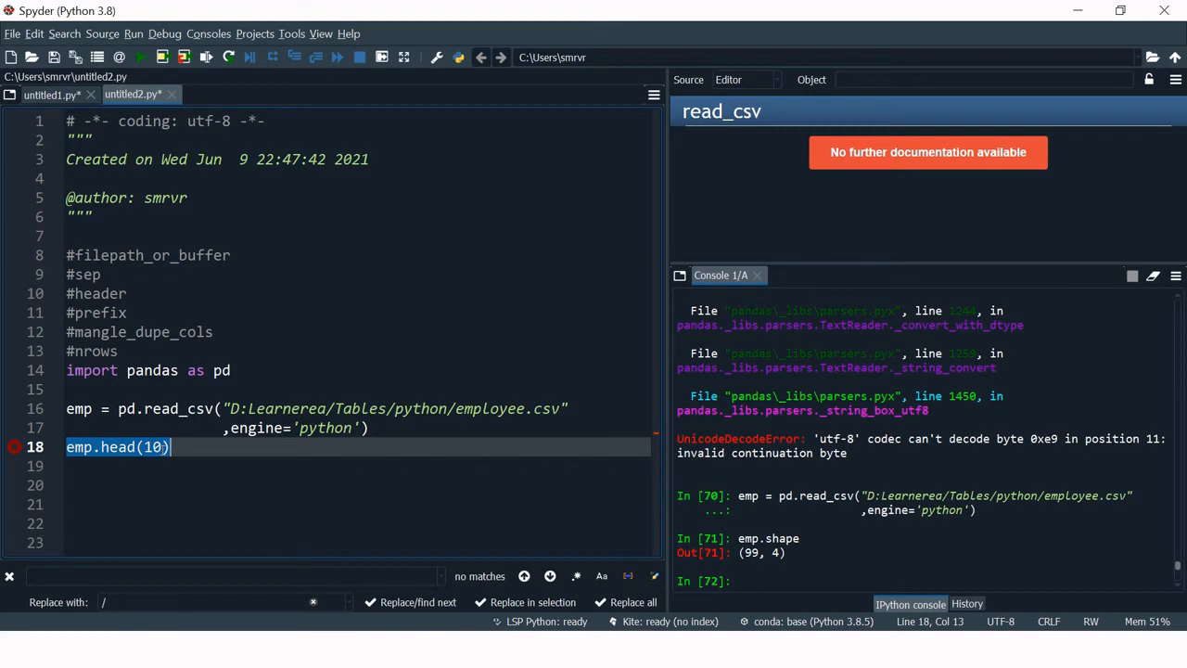
{"action": "key", "text": "f9"}
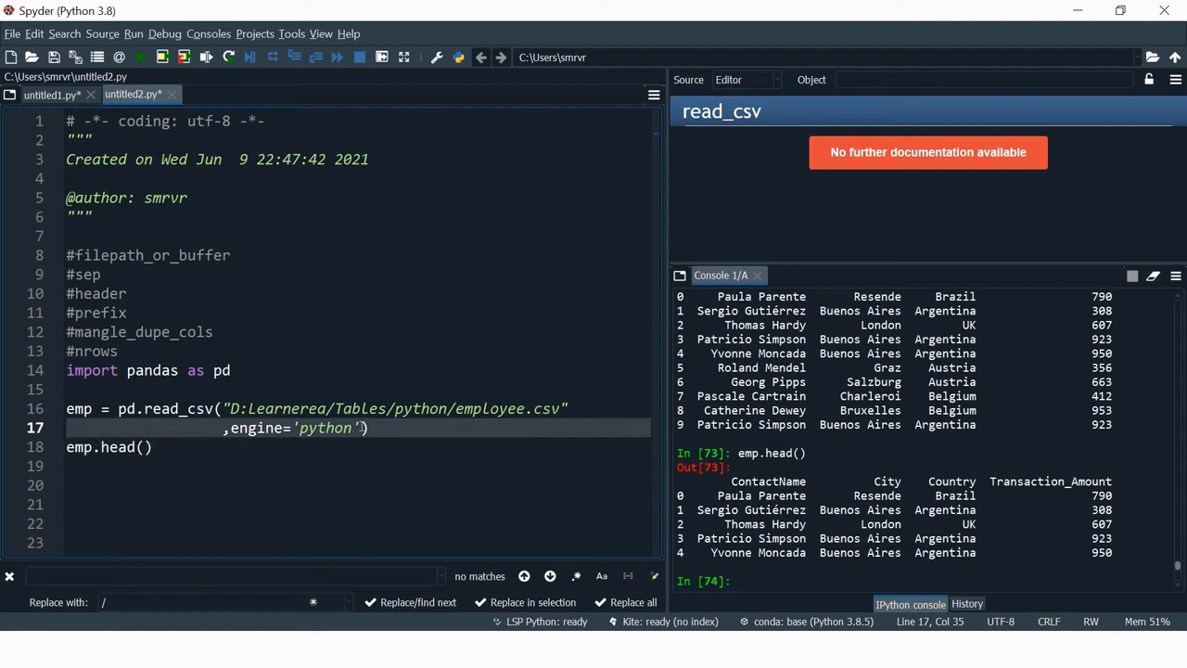
Look up encoding = "ISO-8859-1" in untitled1.py and return to the employee script.
{"action": "key", "text": "Enter"}
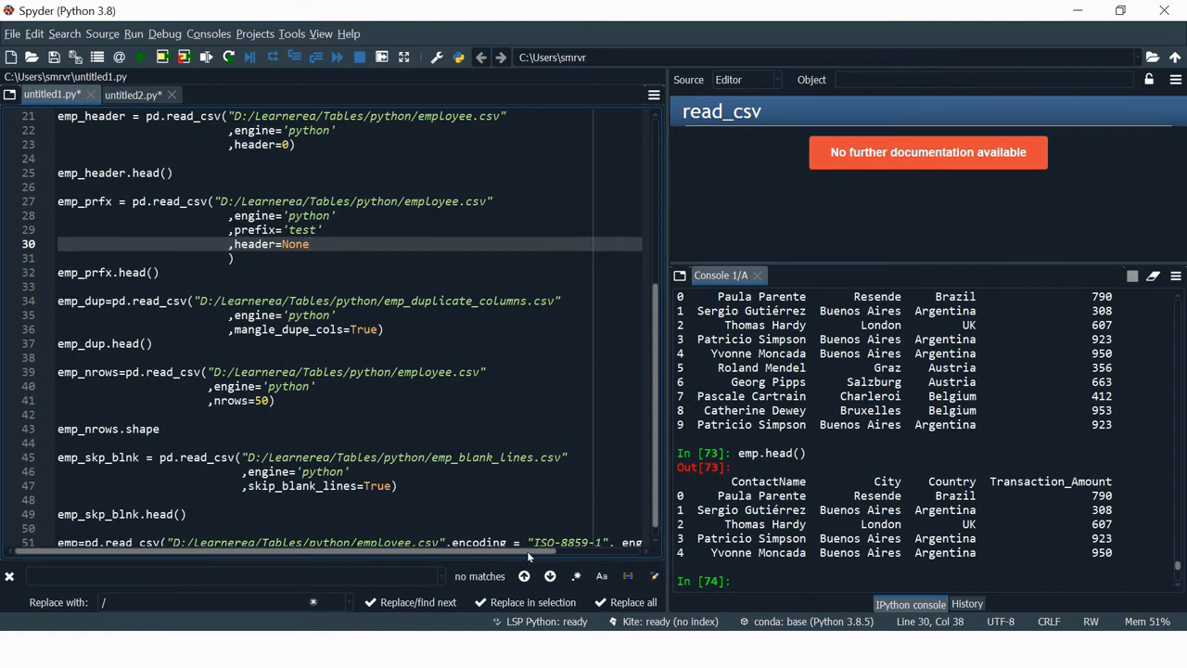
{"action": "scroll", "scroll_direction": "down", "scroll_amount": 3}
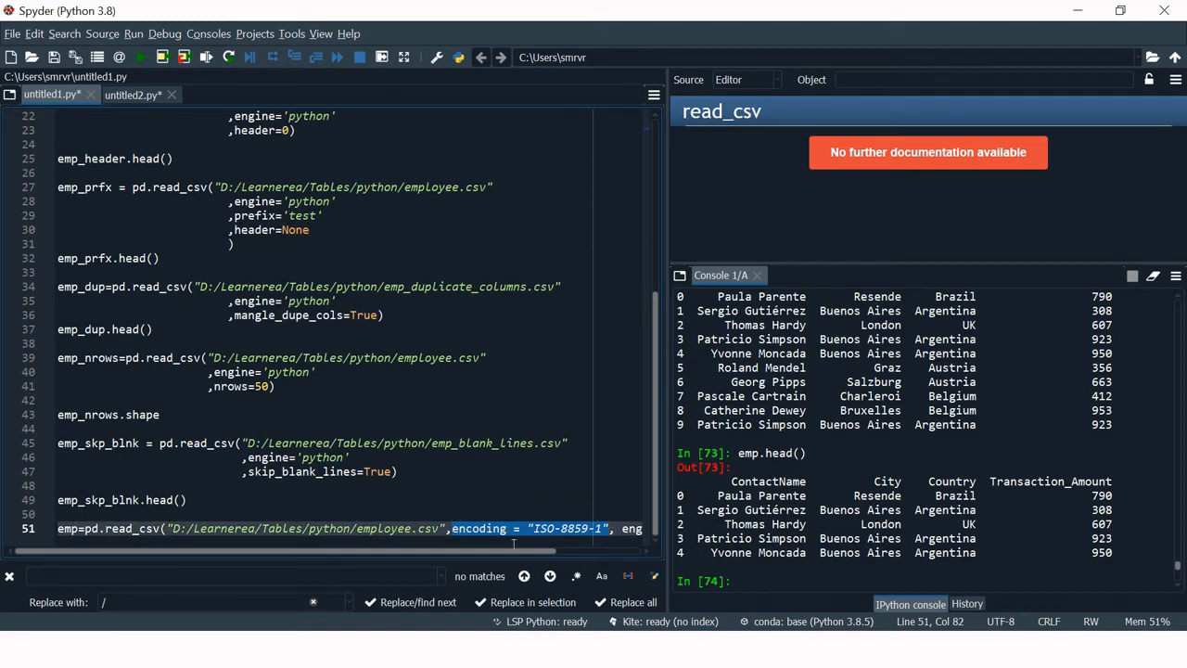
{"action": "mouse_move", "coordinate": [408, 323]}
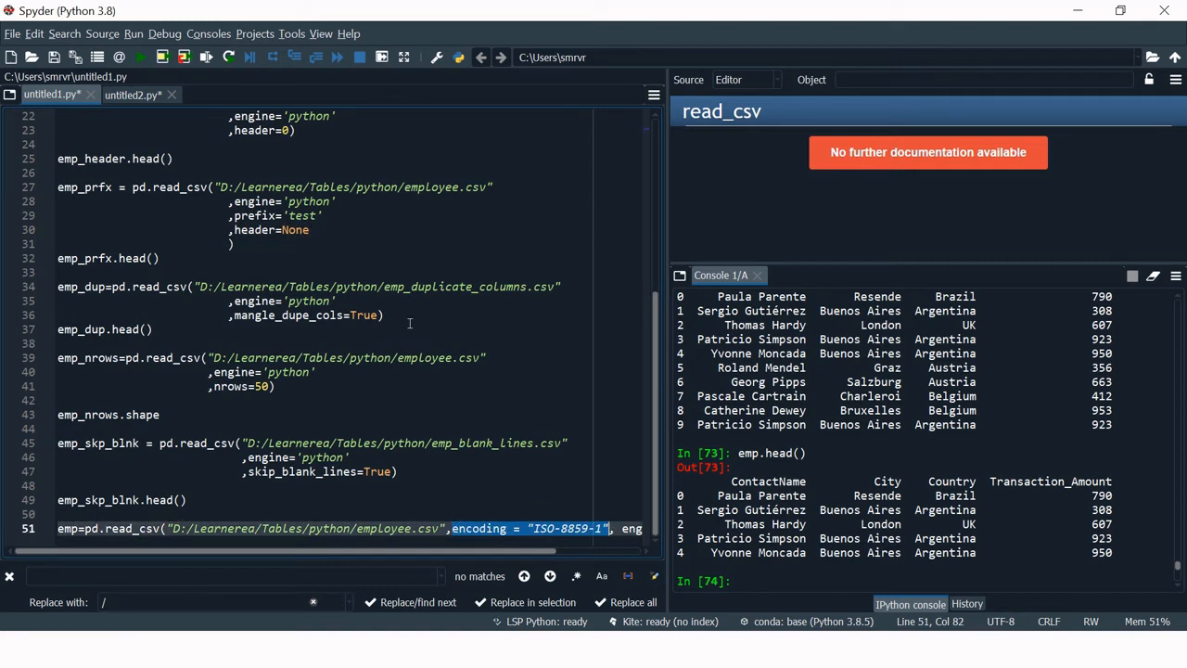
{"action": "left_click", "coordinate": [133, 93]}
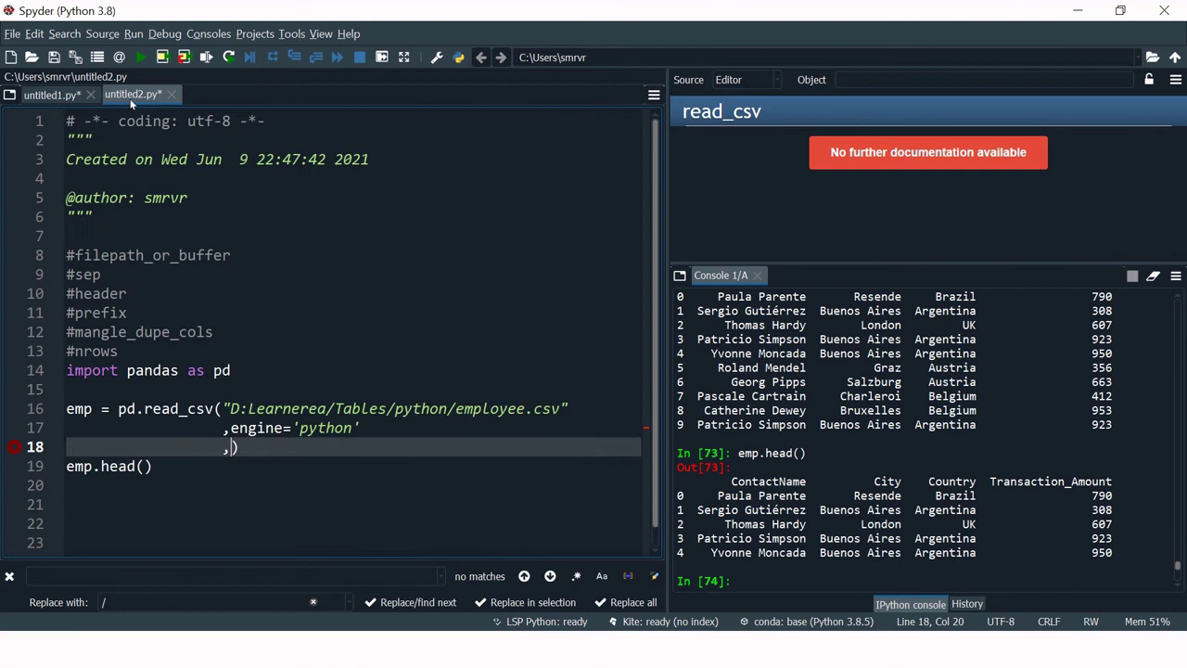